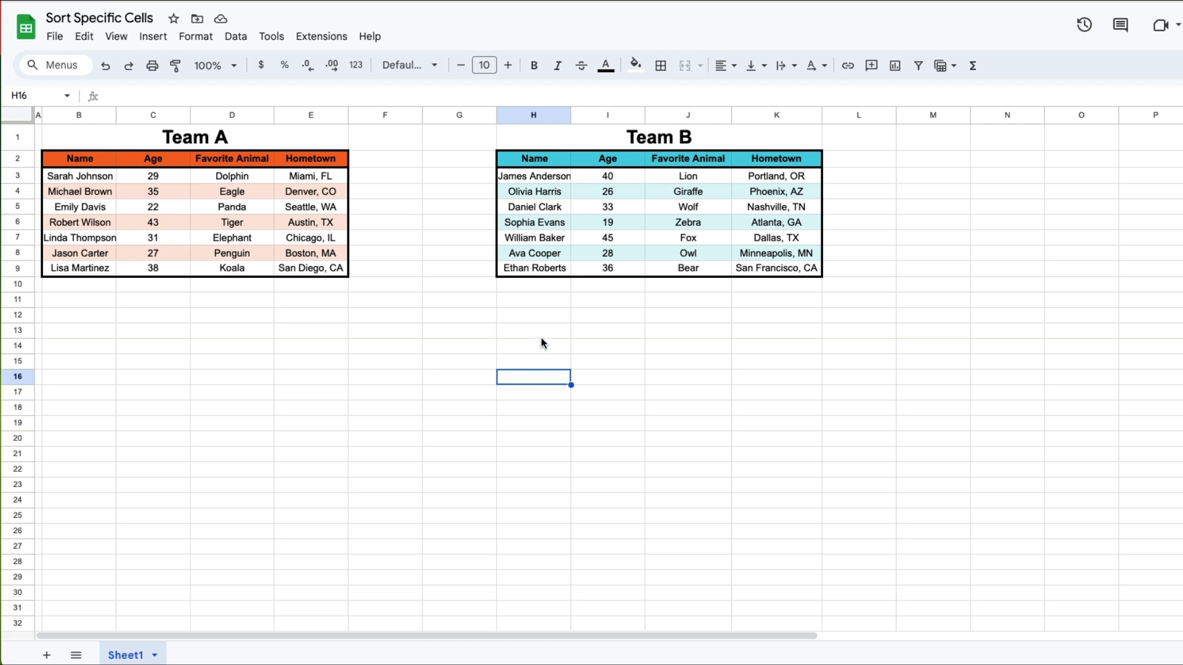
{"action": "mouse_move", "coordinate": [571, 117]}
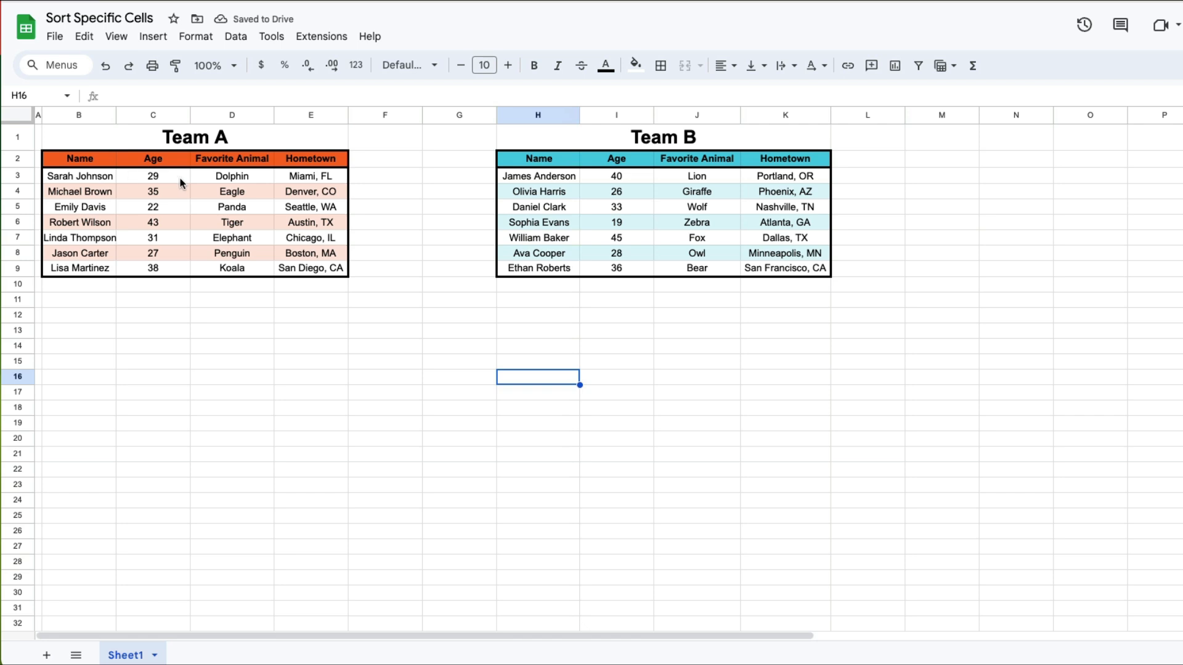
{"action": "mouse_move", "coordinate": [78, 186]}
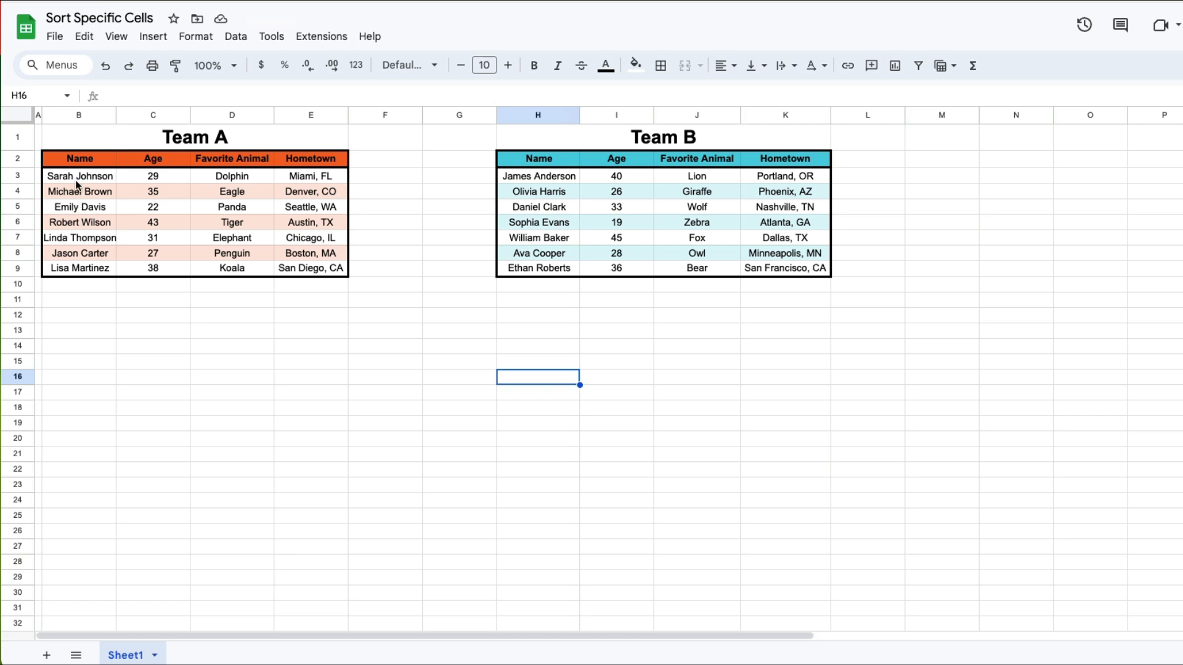
- Select Team A's seven data rows, B3:E9, and open Data > Sort range
{"action": "left_click", "coordinate": [78, 176]}
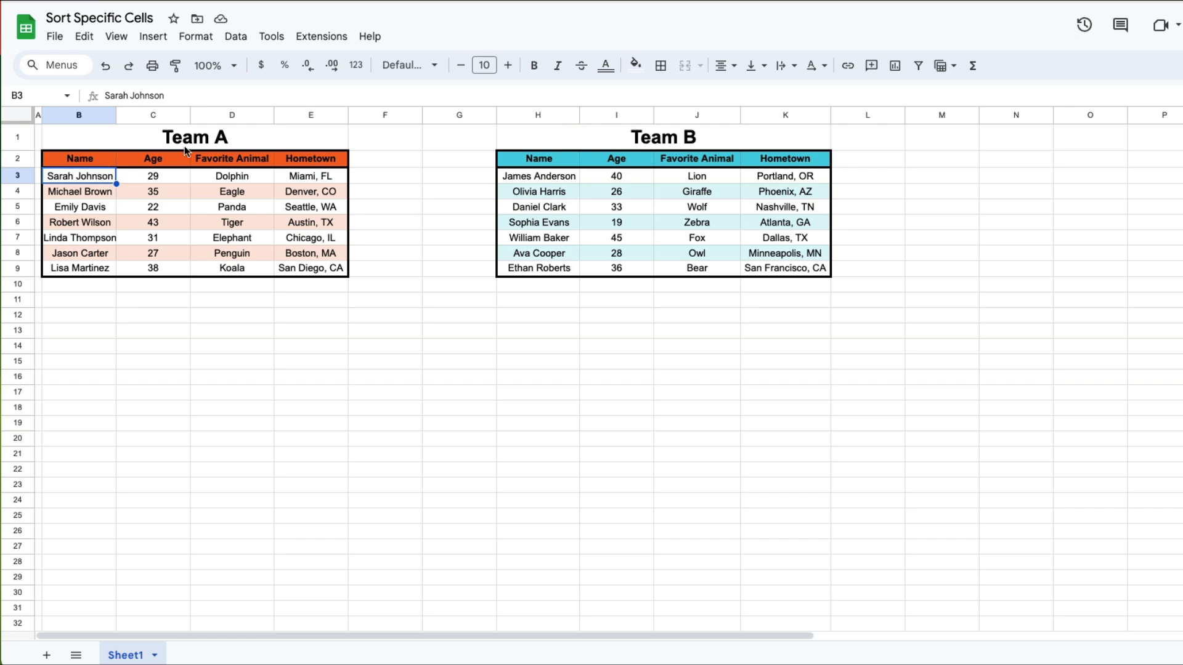
{"action": "left_click", "coordinate": [236, 37]}
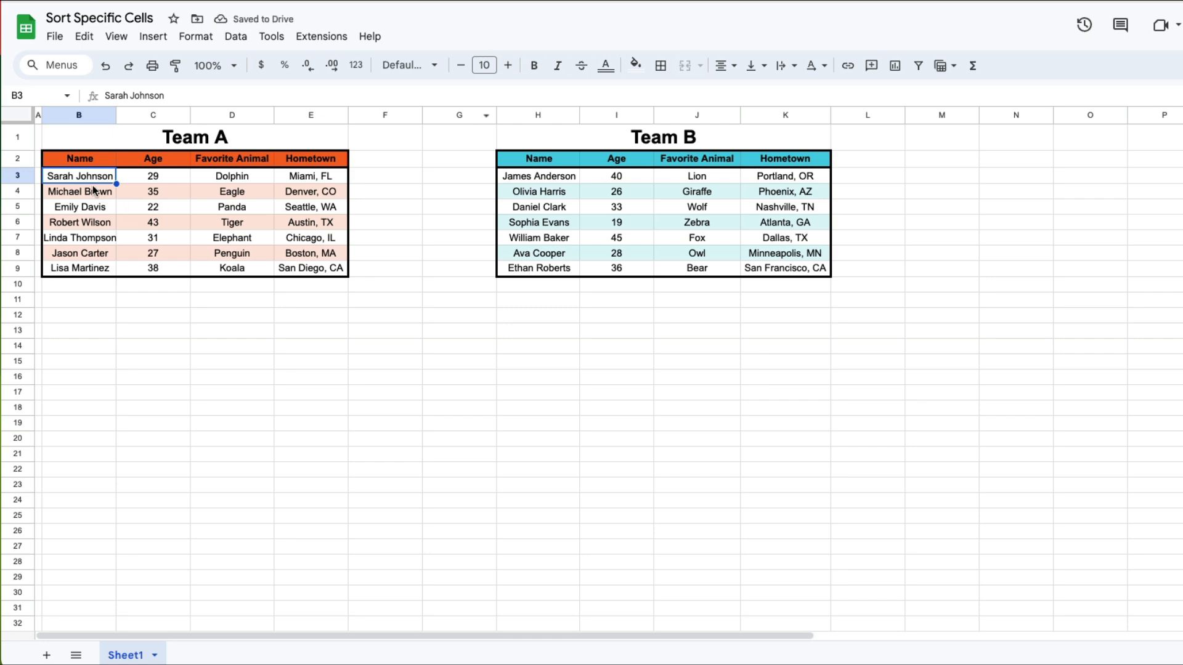
{"action": "left_click_drag", "start_coordinate": [78, 175], "coordinate": [310, 268]}
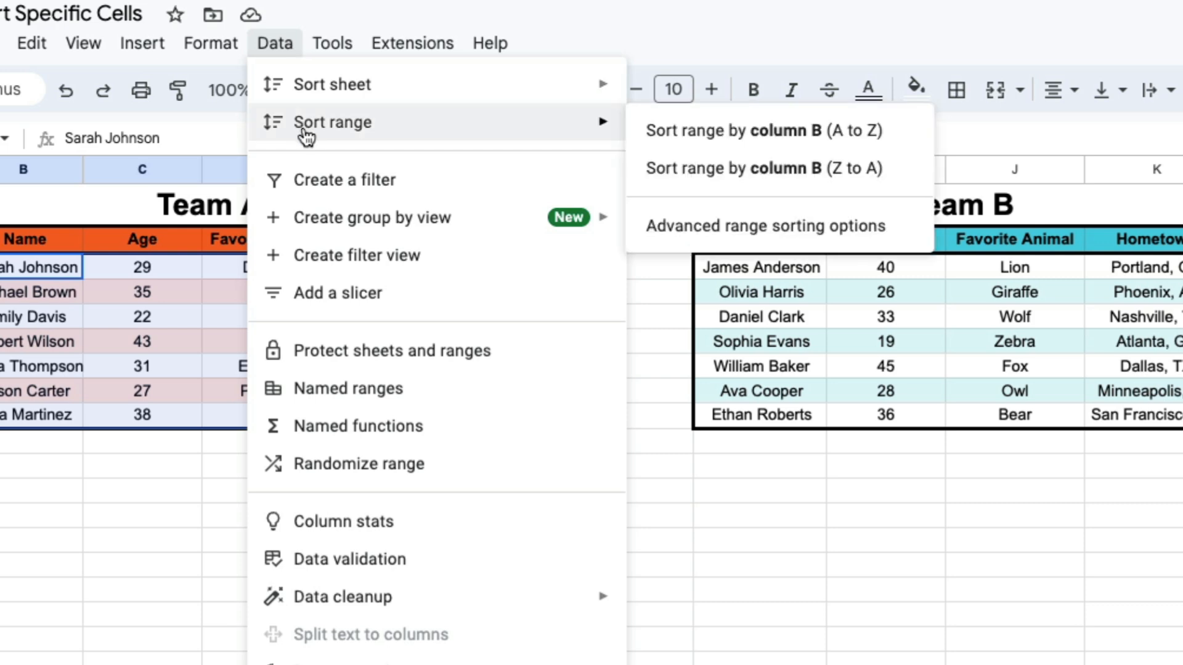
{"action": "mouse_move", "coordinate": [386, 142]}
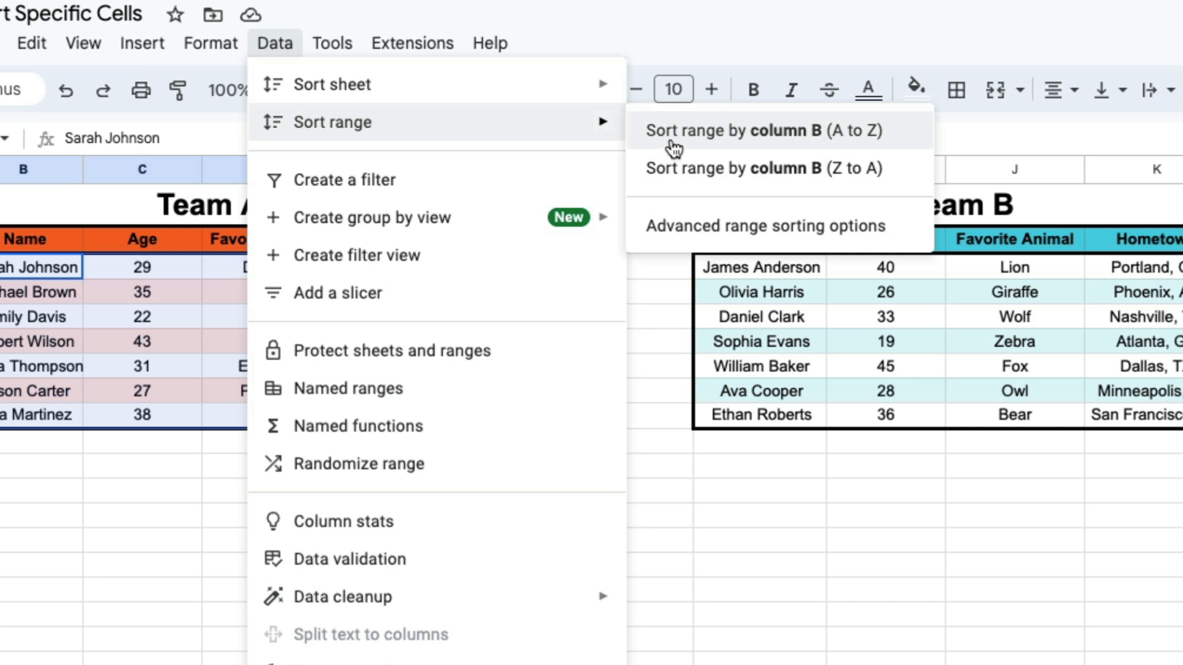
{"action": "mouse_move", "coordinate": [663, 239]}
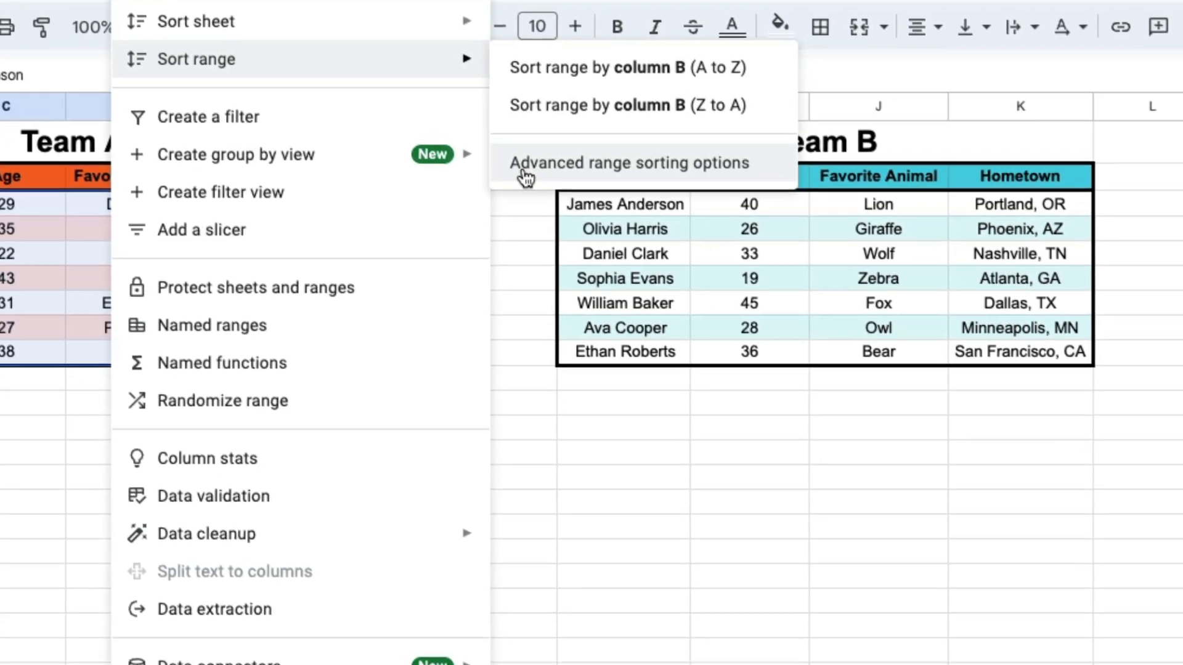
- Sort Team A's range by Column B (Name), A to Z, using advanced sort options
{"action": "left_click", "coordinate": [626, 162]}
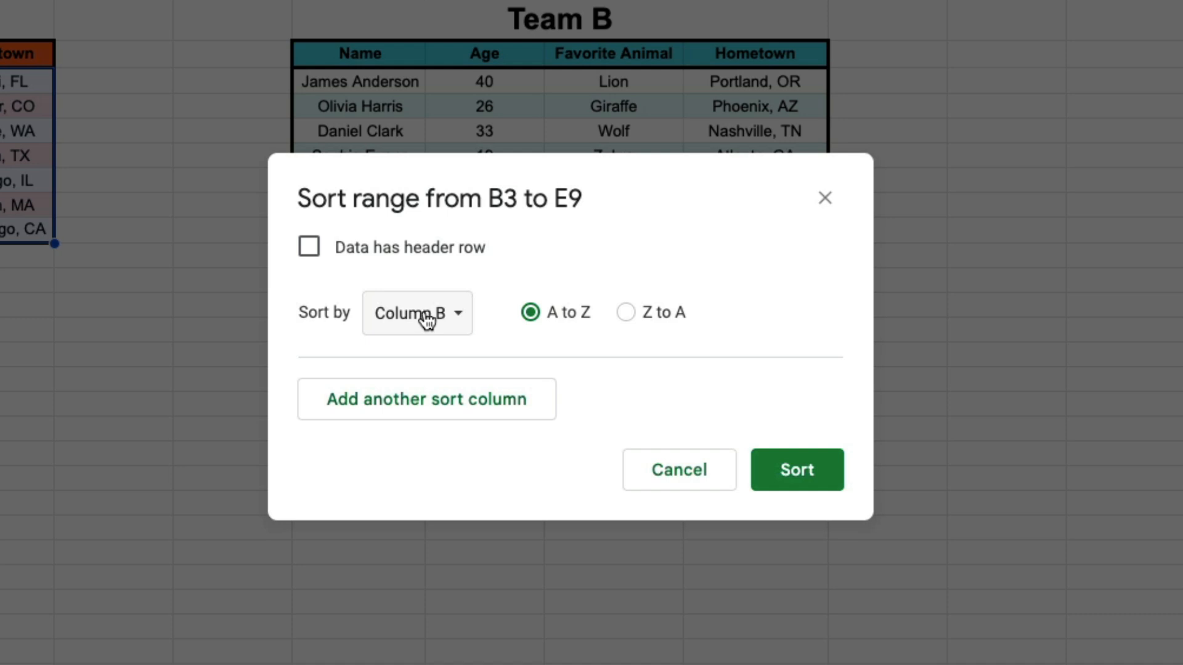
{"action": "left_click", "coordinate": [416, 313]}
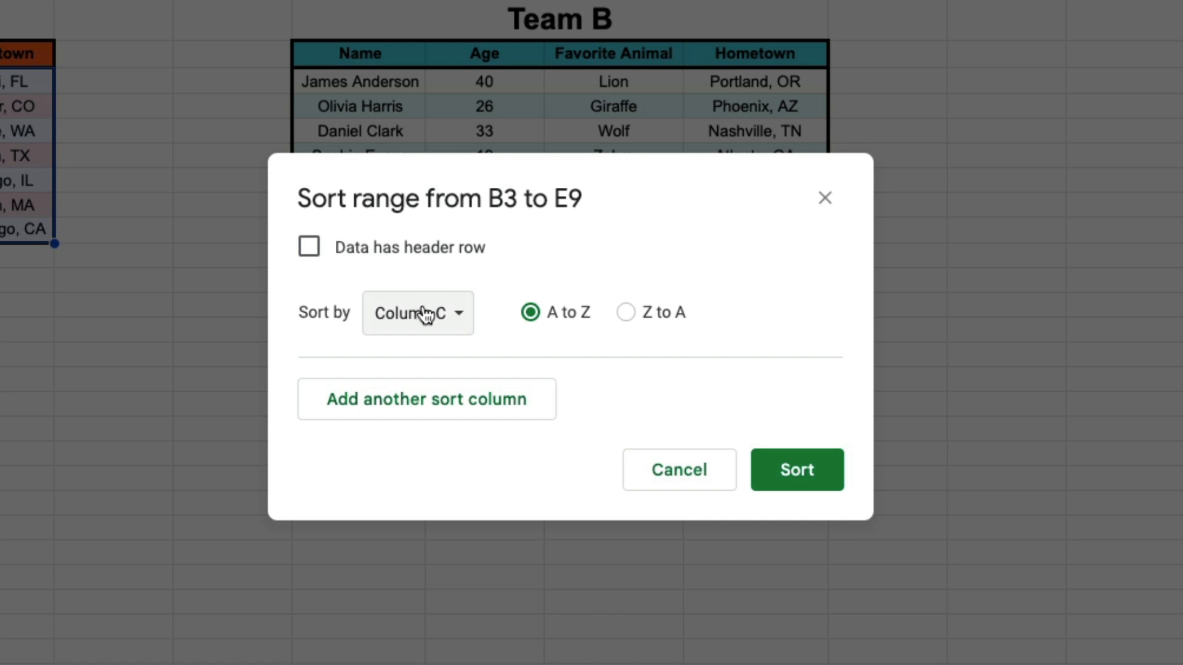
{"action": "left_click", "coordinate": [417, 313]}
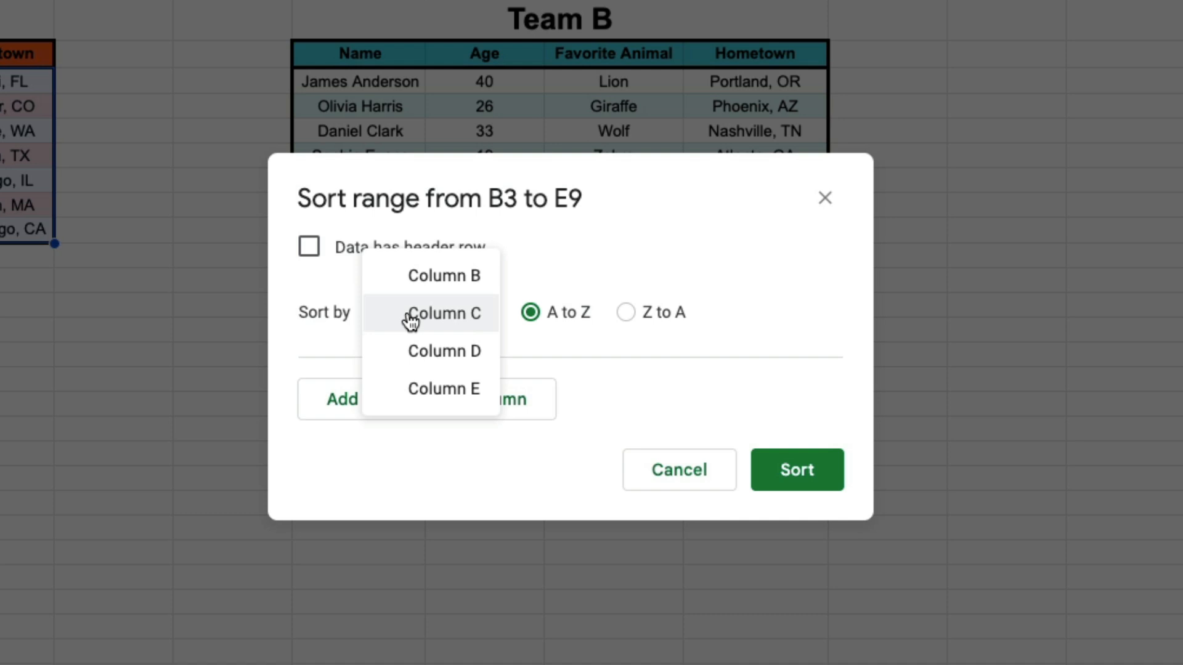
{"action": "left_click", "coordinate": [444, 275]}
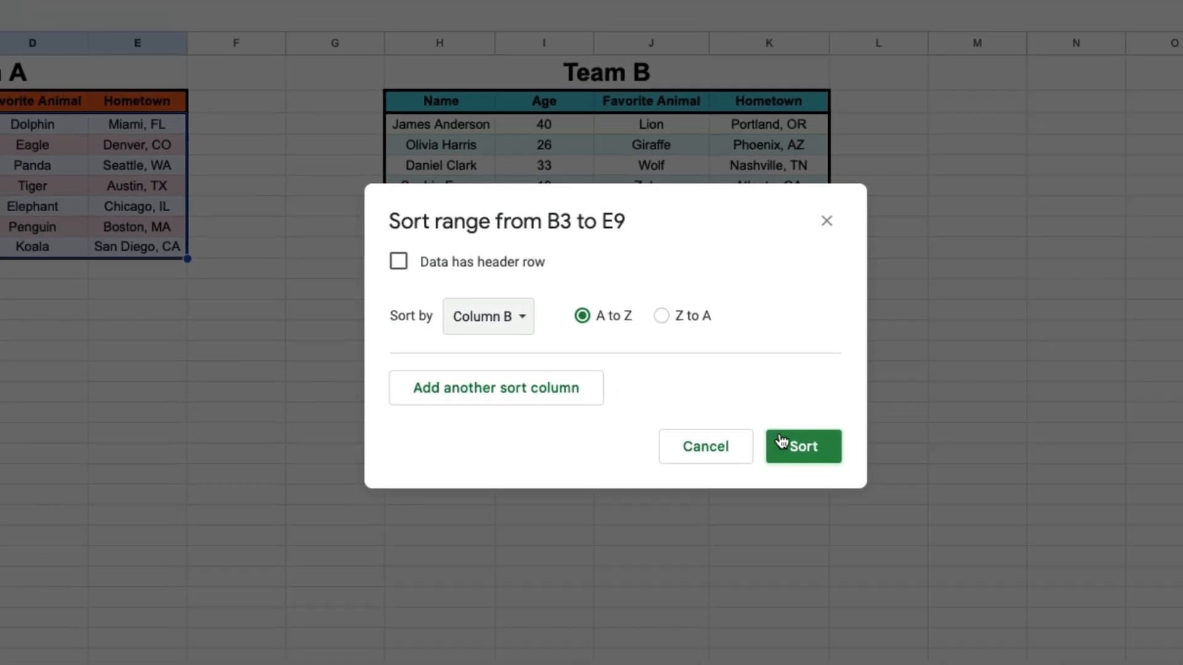
{"action": "left_click", "coordinate": [802, 446]}
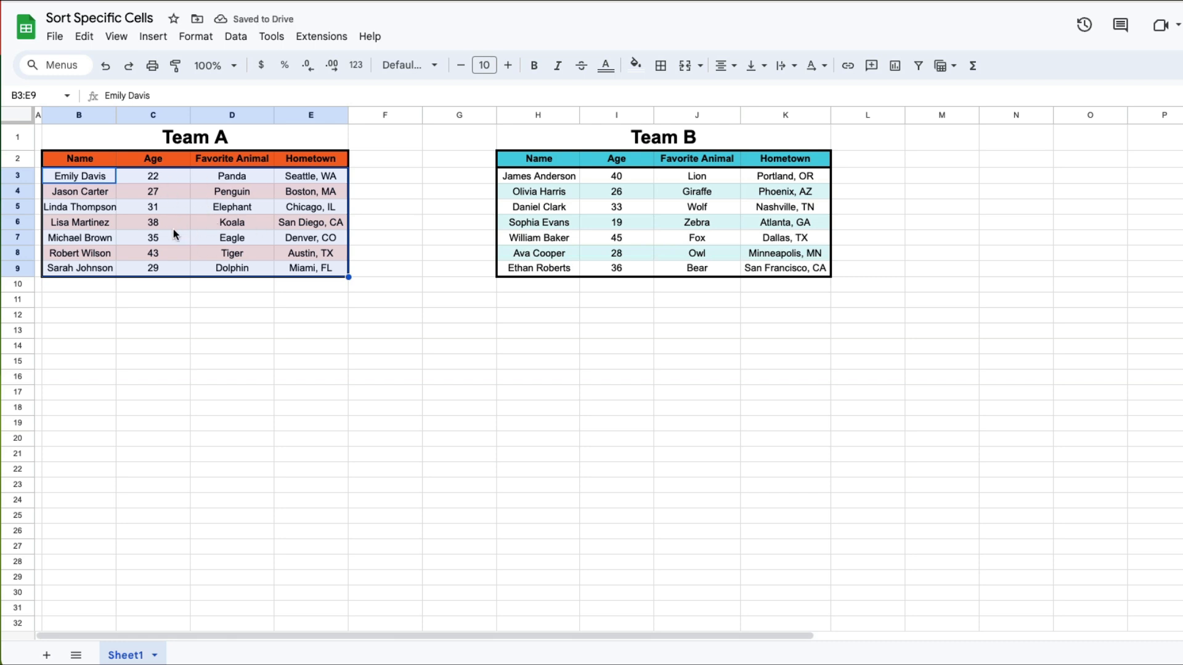
- Deselect Team A and bring up the cell actions menu for Team B's rows H3:K9
{"action": "left_click", "coordinate": [310, 283]}
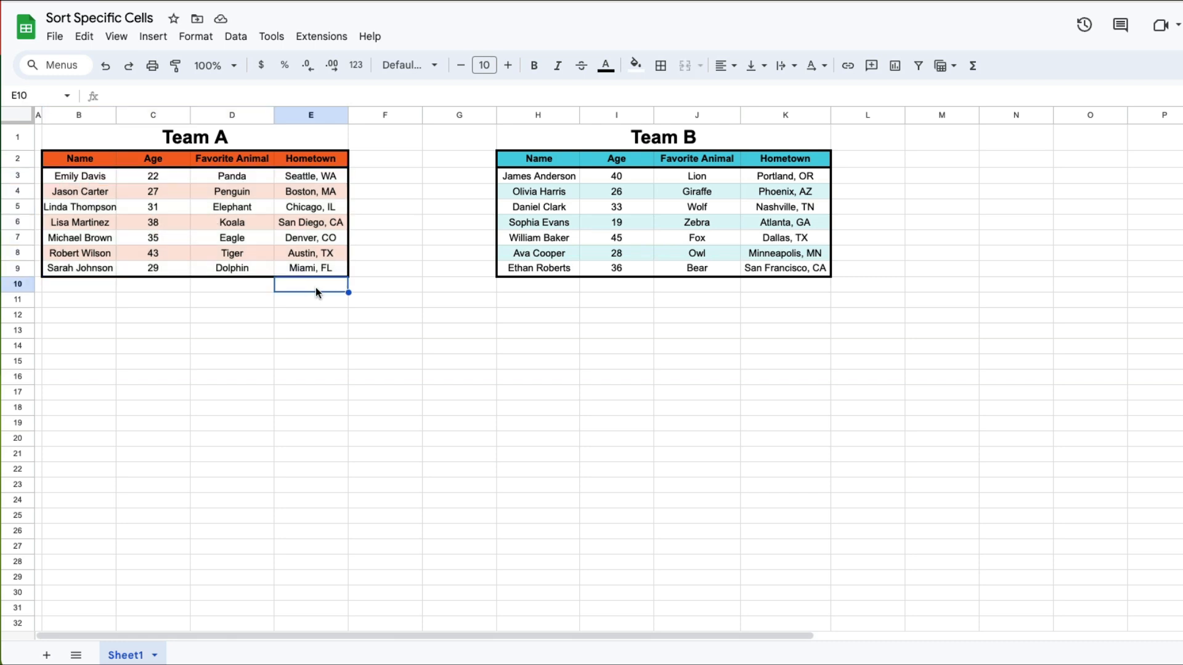
{"action": "mouse_move", "coordinate": [558, 184]}
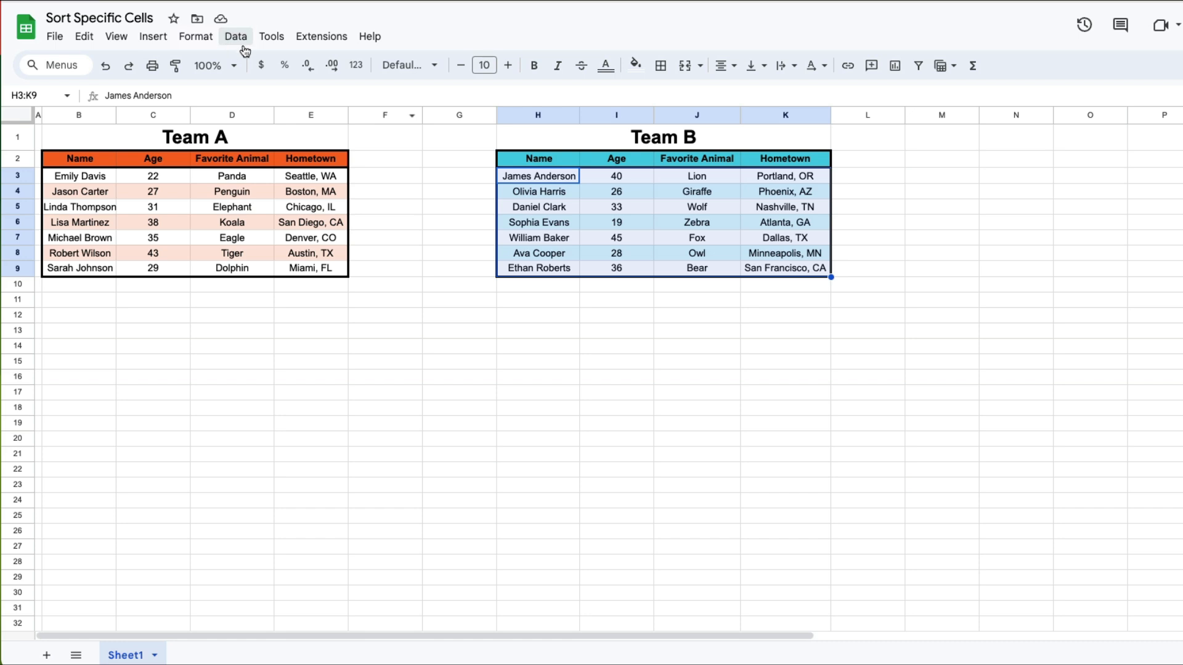
{"action": "left_click", "coordinate": [236, 36]}
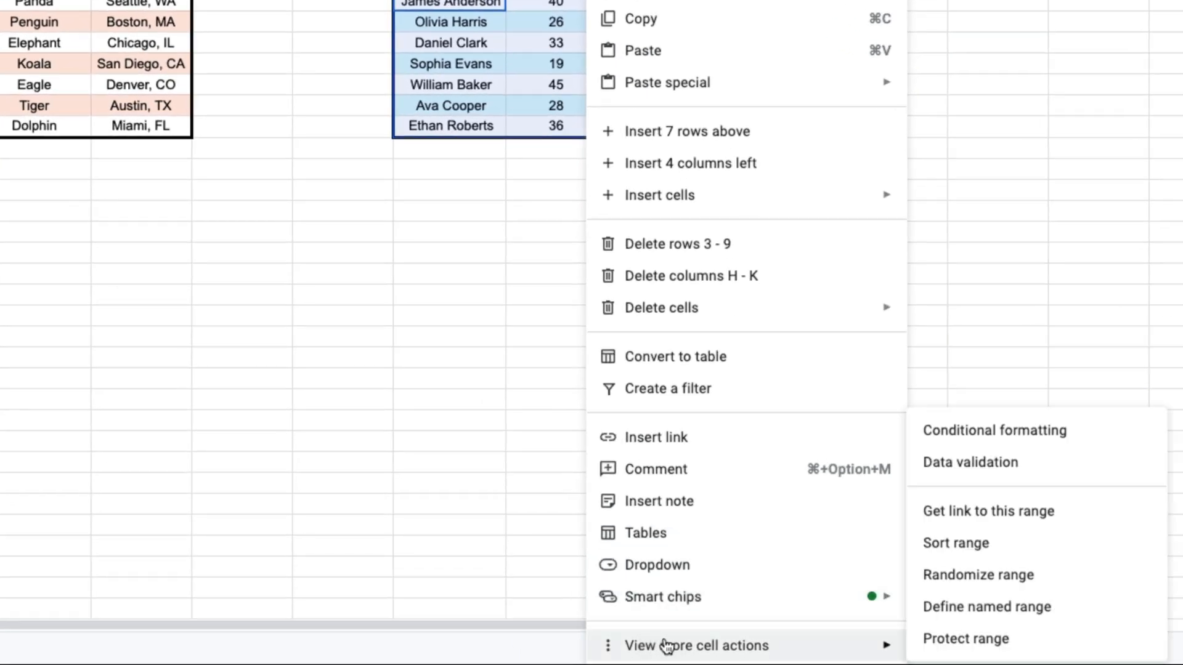
- Sort Team B's range by Column I (Age), A to Z
{"action": "left_click", "coordinate": [954, 544]}
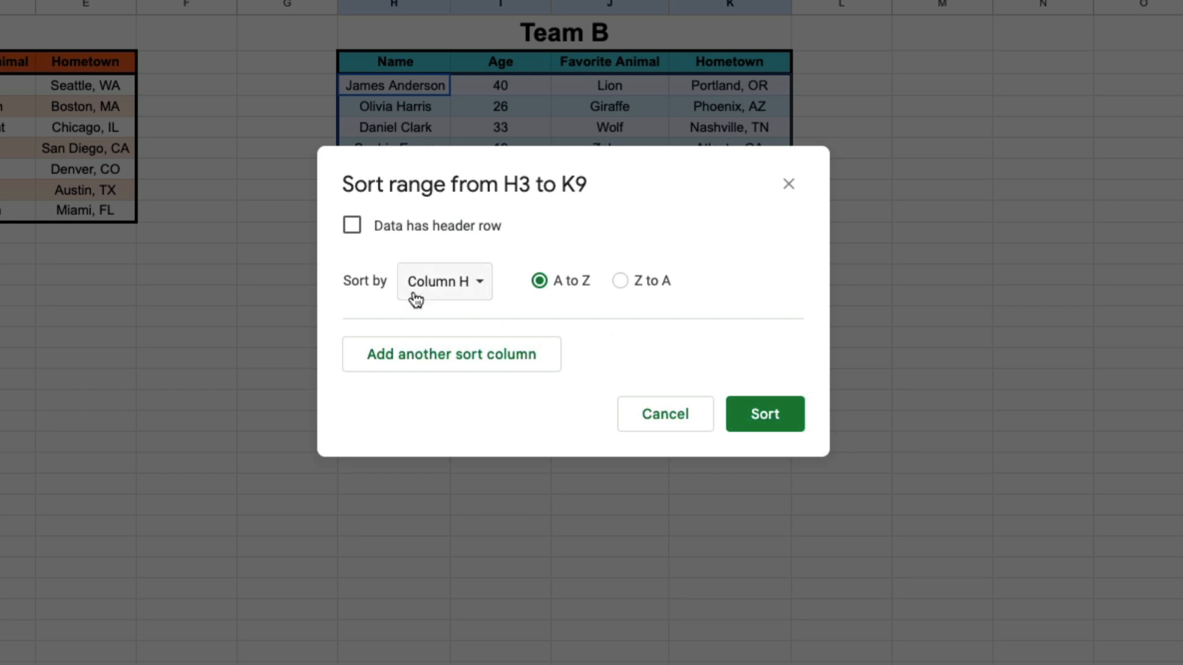
{"action": "left_click", "coordinate": [443, 281]}
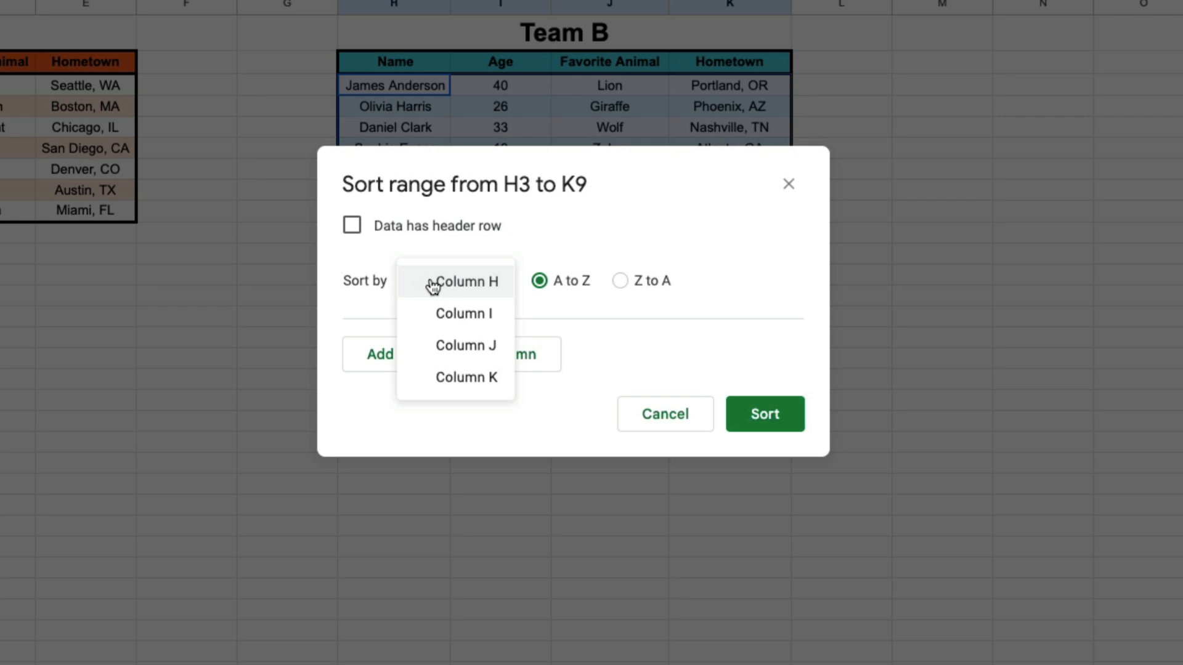
{"action": "mouse_move", "coordinate": [440, 290]}
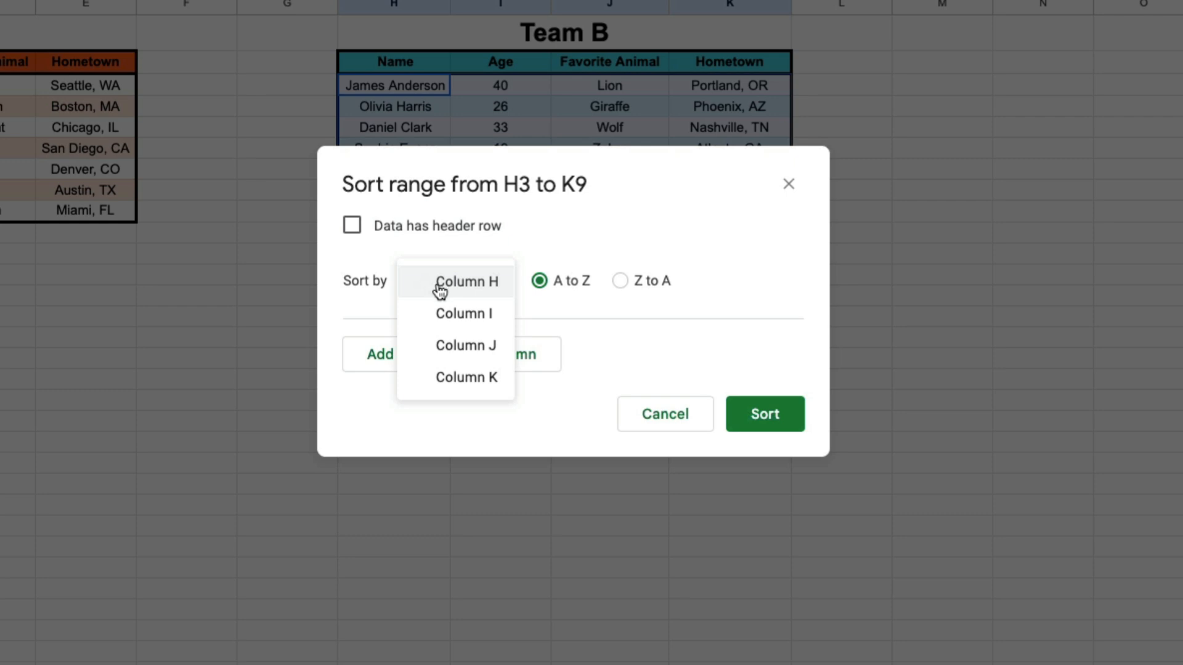
{"action": "mouse_move", "coordinate": [452, 313]}
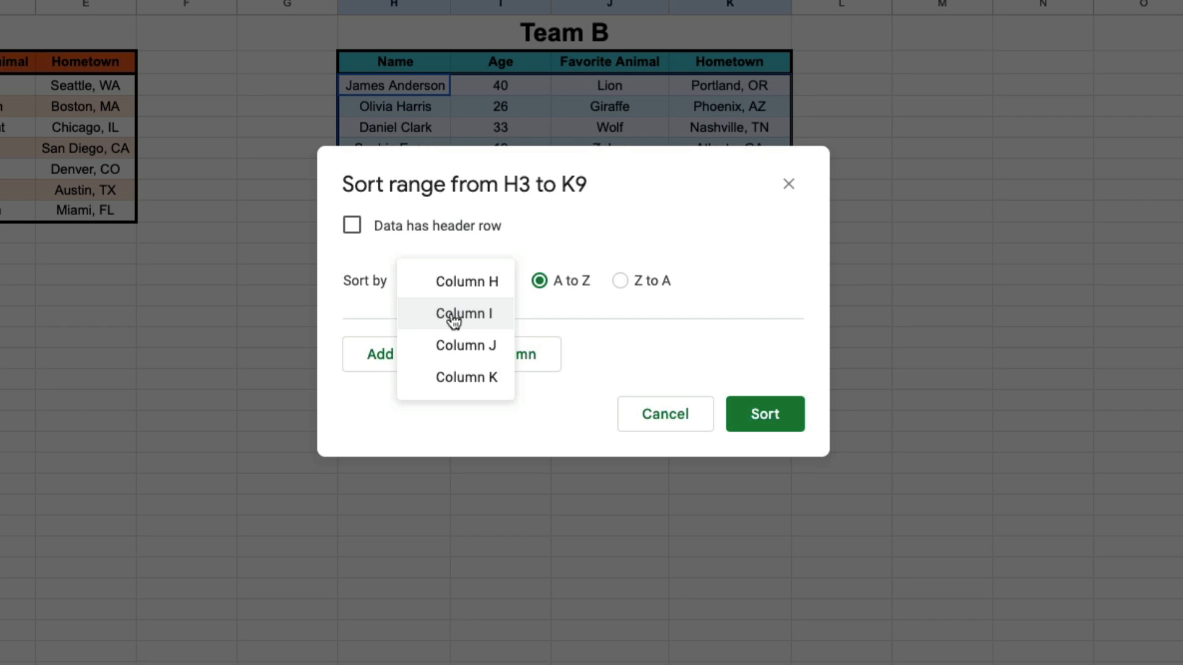
{"action": "left_click", "coordinate": [466, 312]}
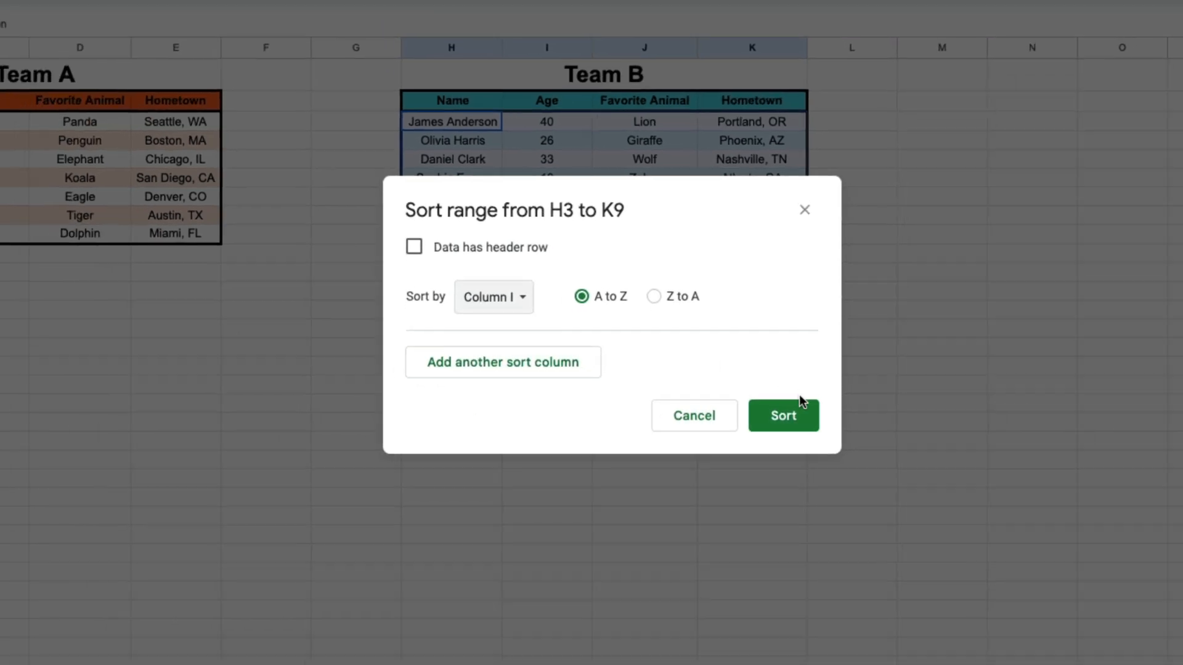
{"action": "left_click", "coordinate": [783, 416]}
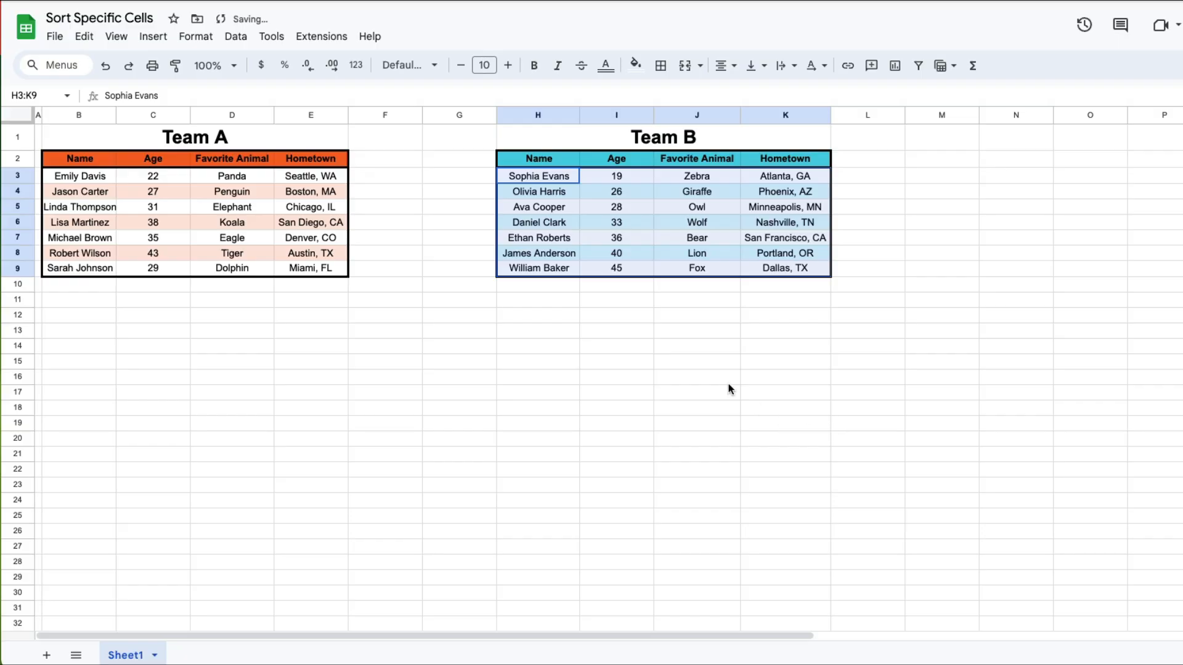